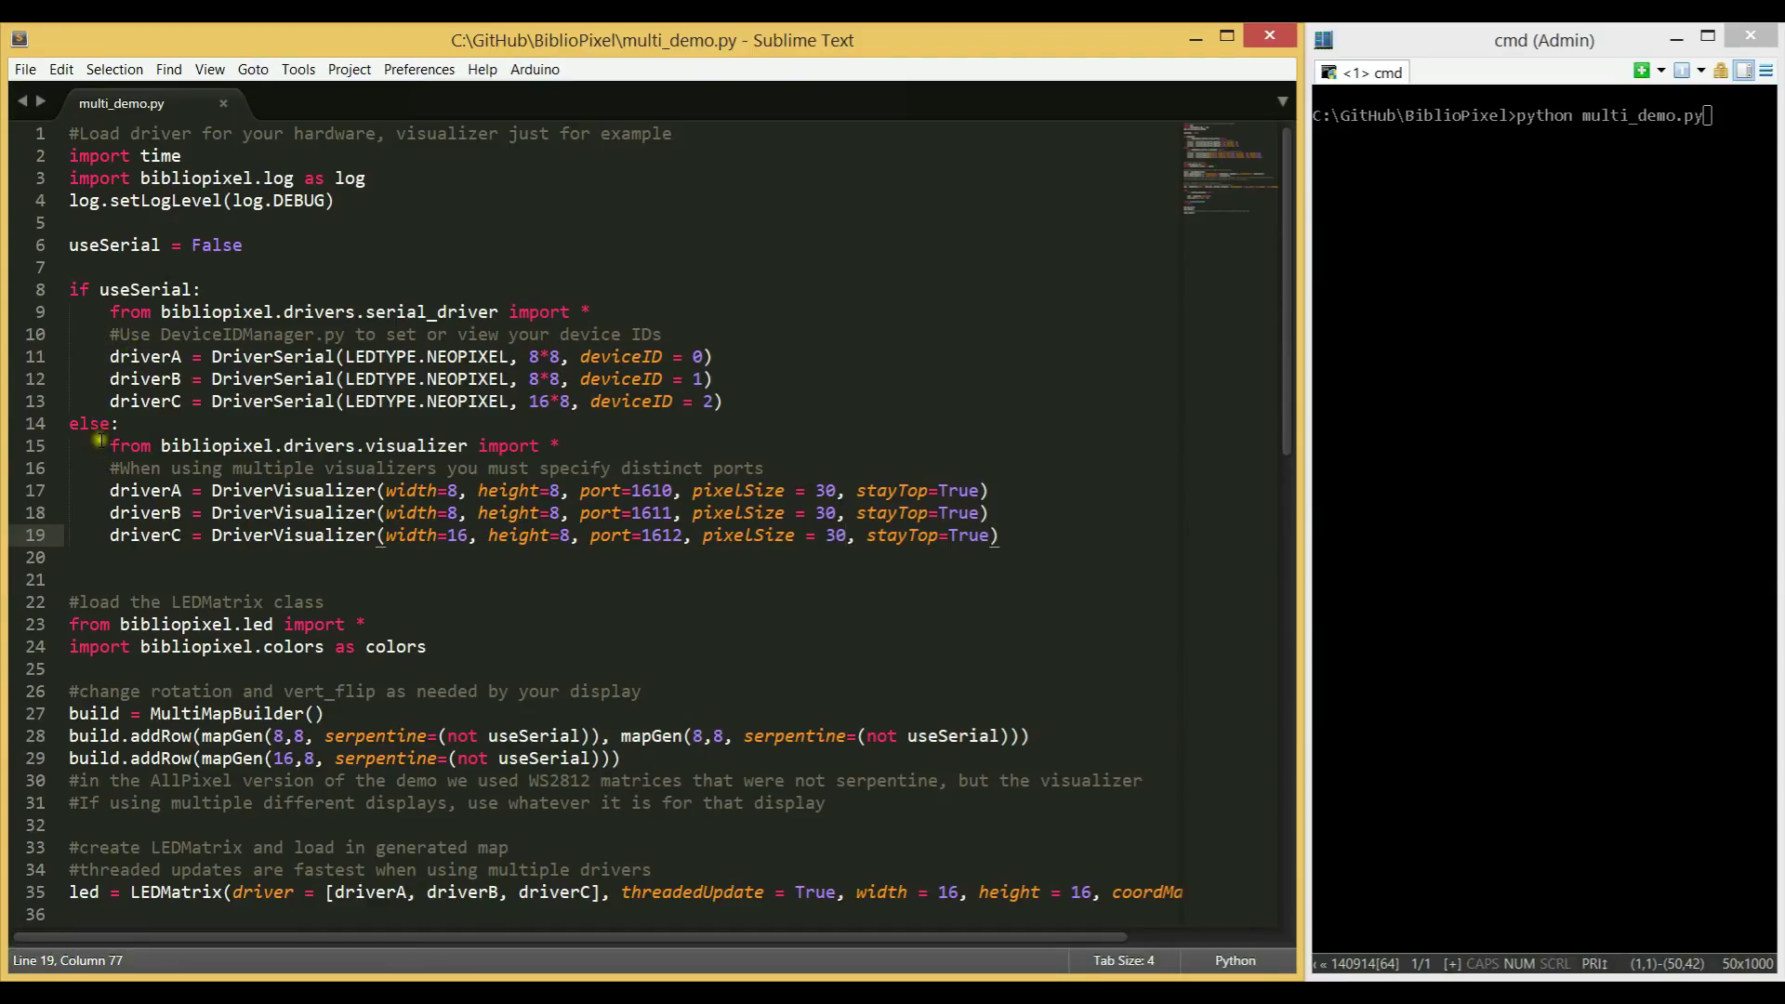
{"action": "left_click_drag", "start_coordinate": [108, 446], "coordinate": [973, 536]}
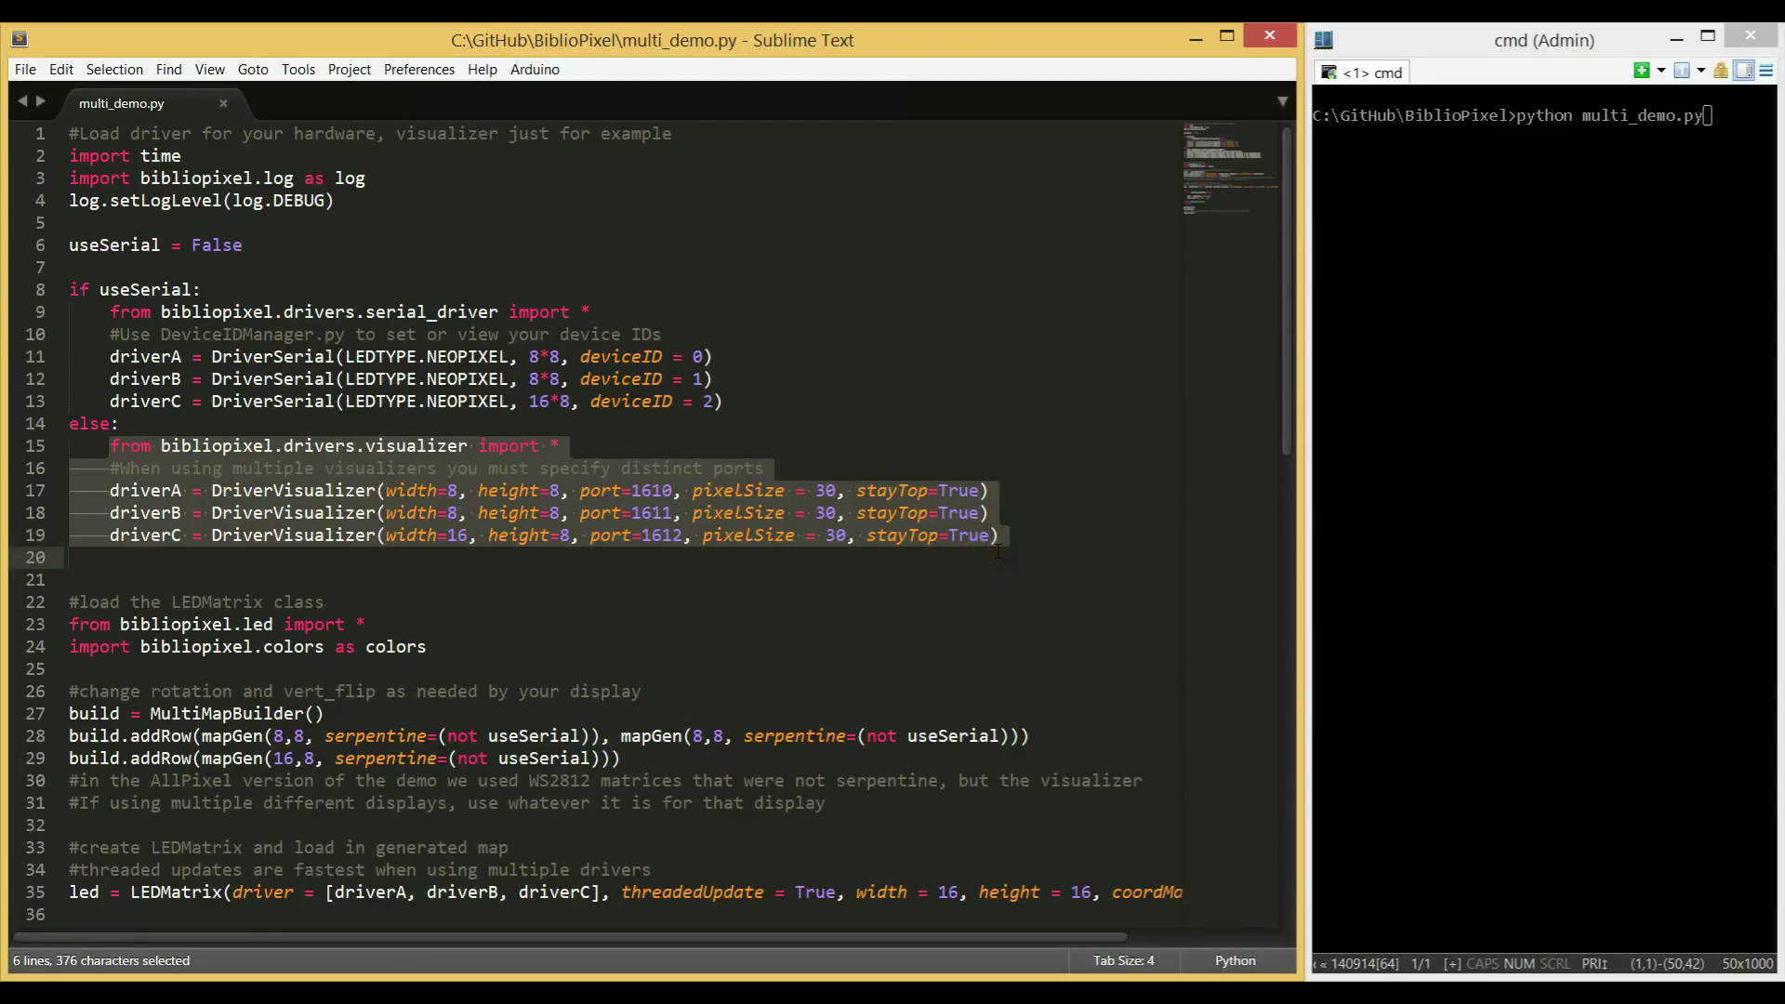
{"action": "mouse_move", "coordinate": [445, 491]}
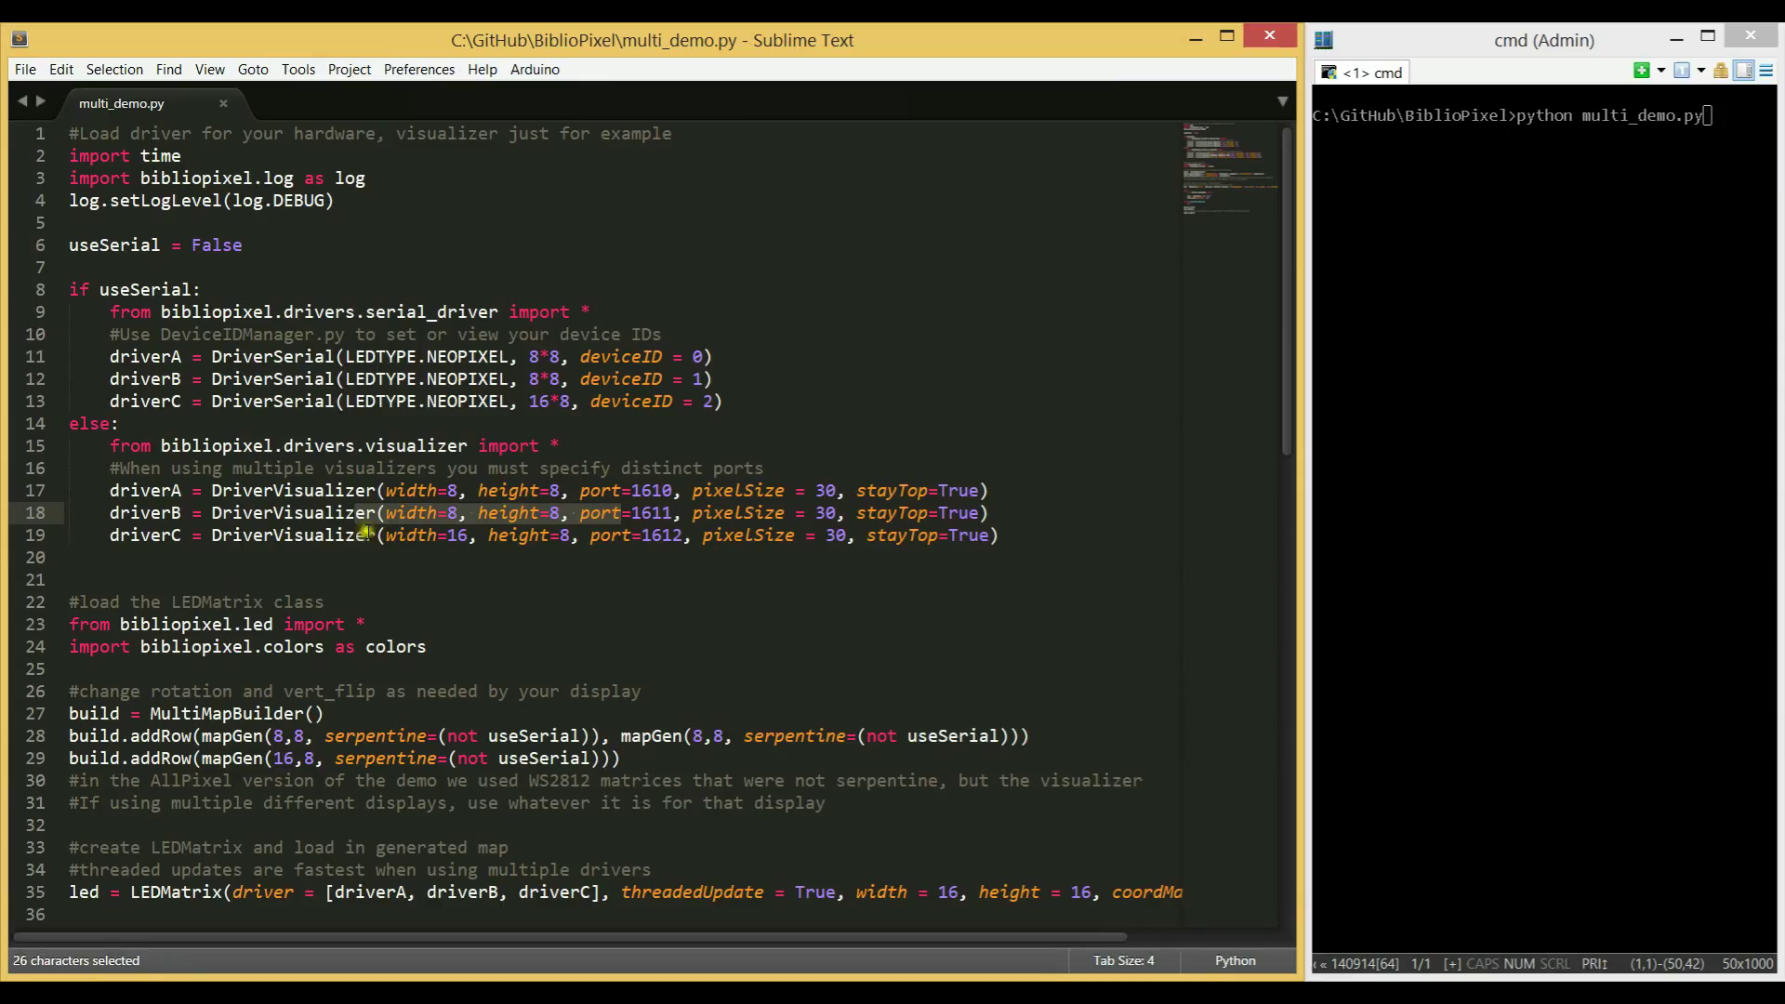
{"action": "left_click_drag", "start_coordinate": [387, 513], "coordinate": [1002, 536]}
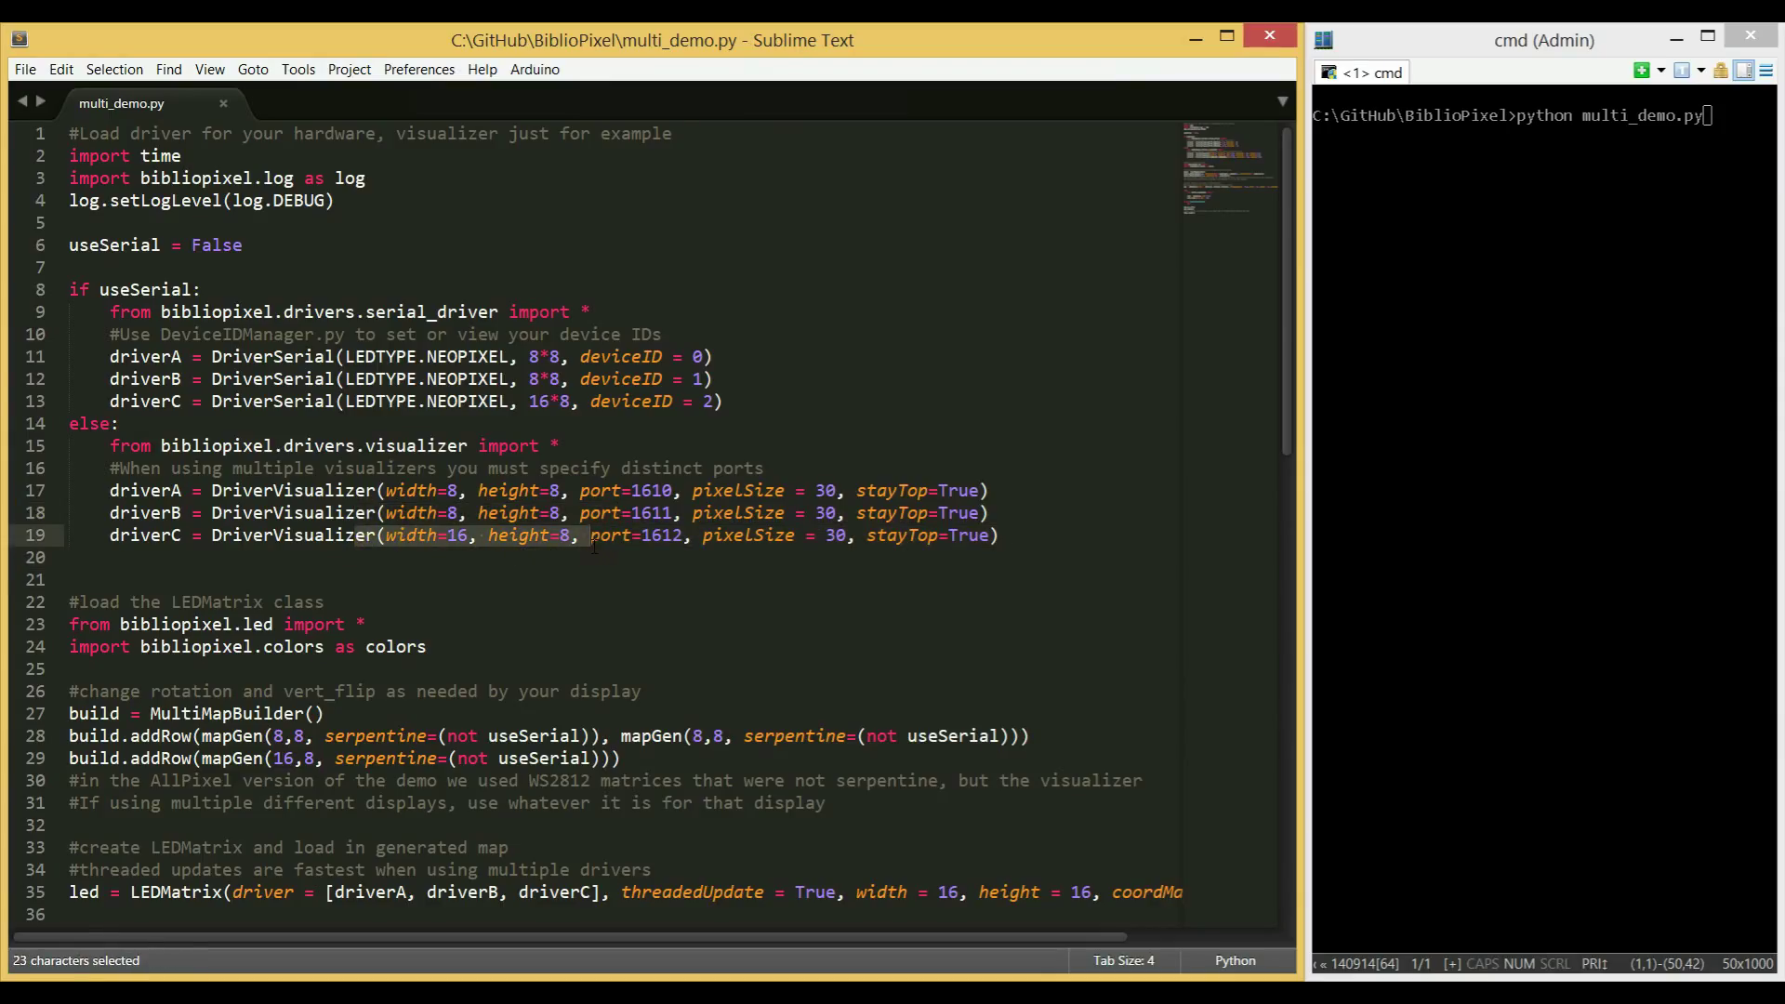
{"action": "scroll", "scroll_direction": "down", "scroll_amount": 3}
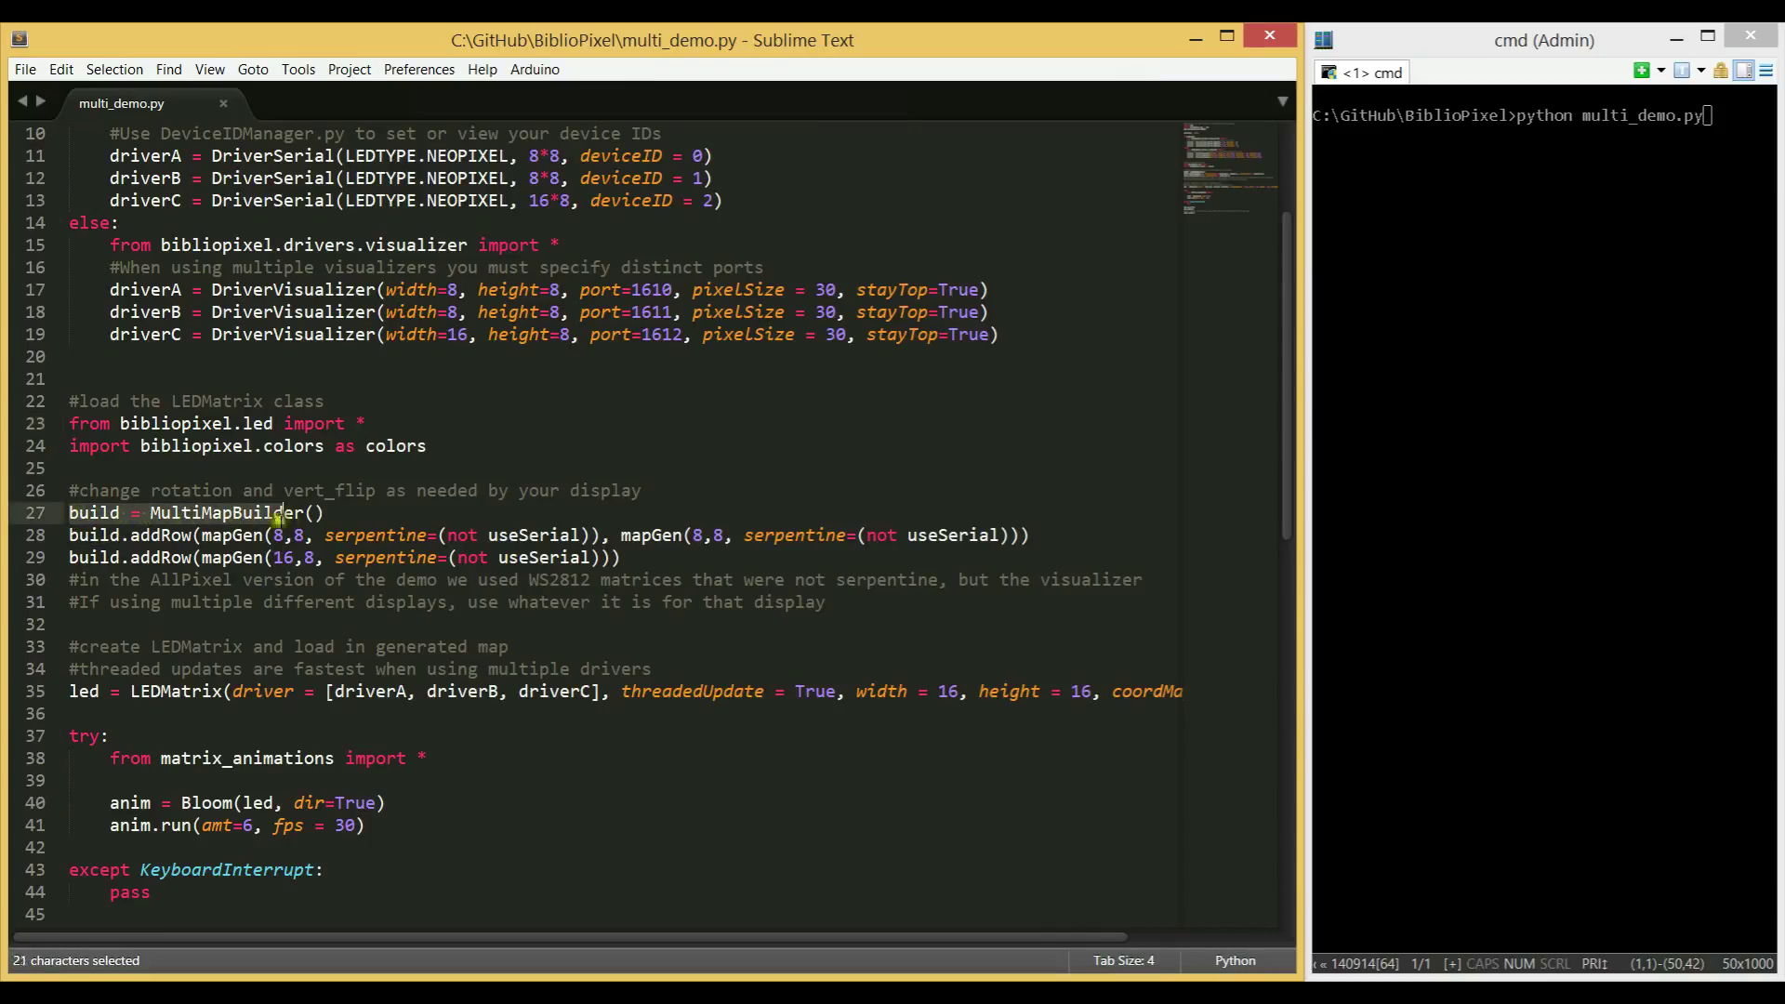
{"action": "left_click_drag", "start_coordinate": [274, 512], "coordinate": [342, 512]}
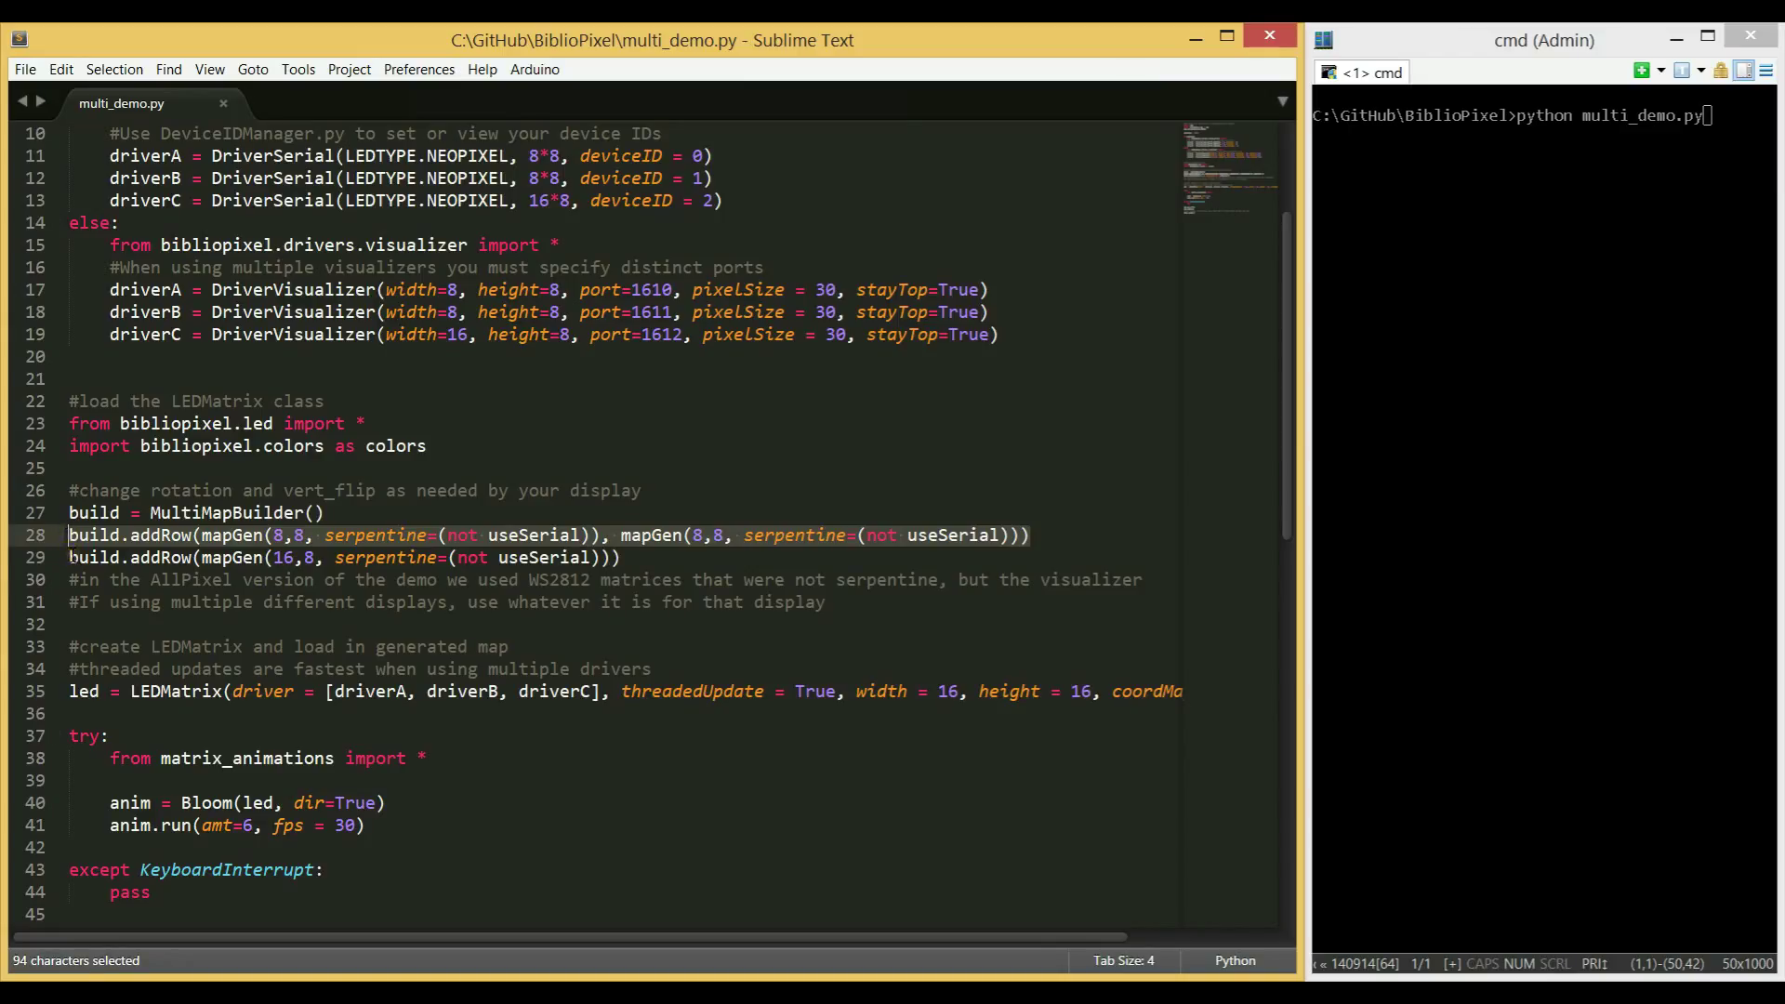
{"action": "left_click", "coordinate": [645, 563]}
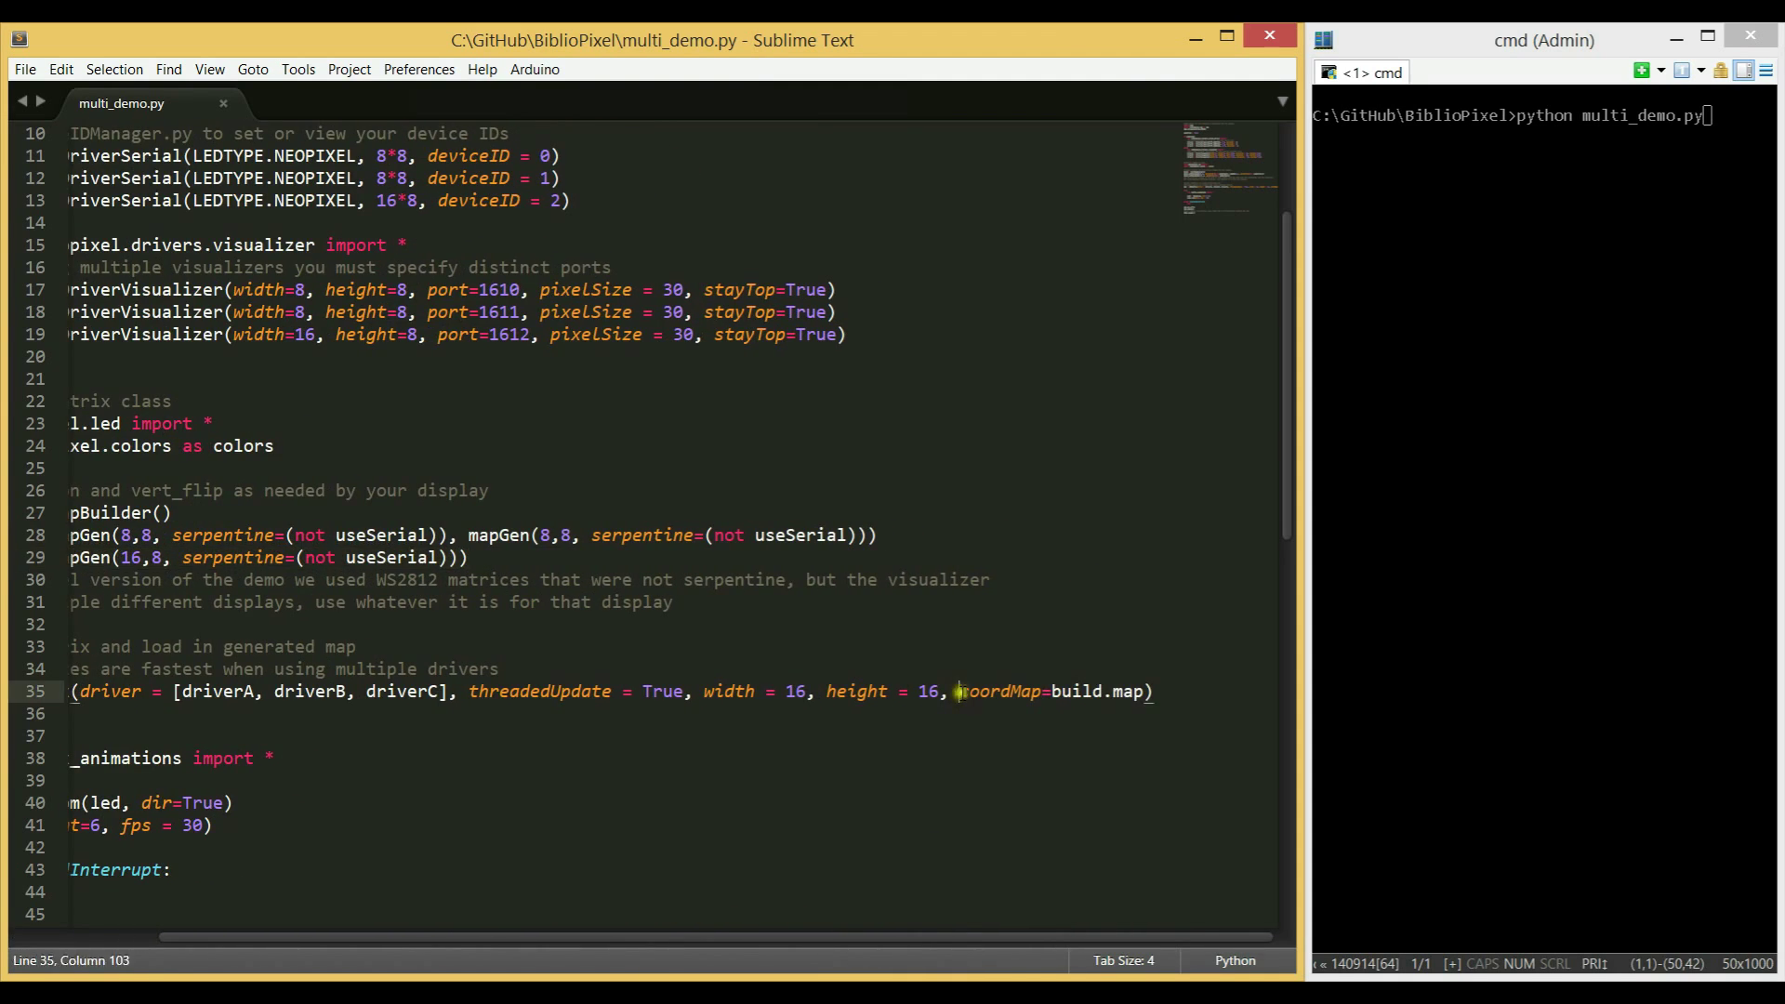
{"action": "left_click_drag", "start_coordinate": [959, 690], "coordinate": [1149, 690]}
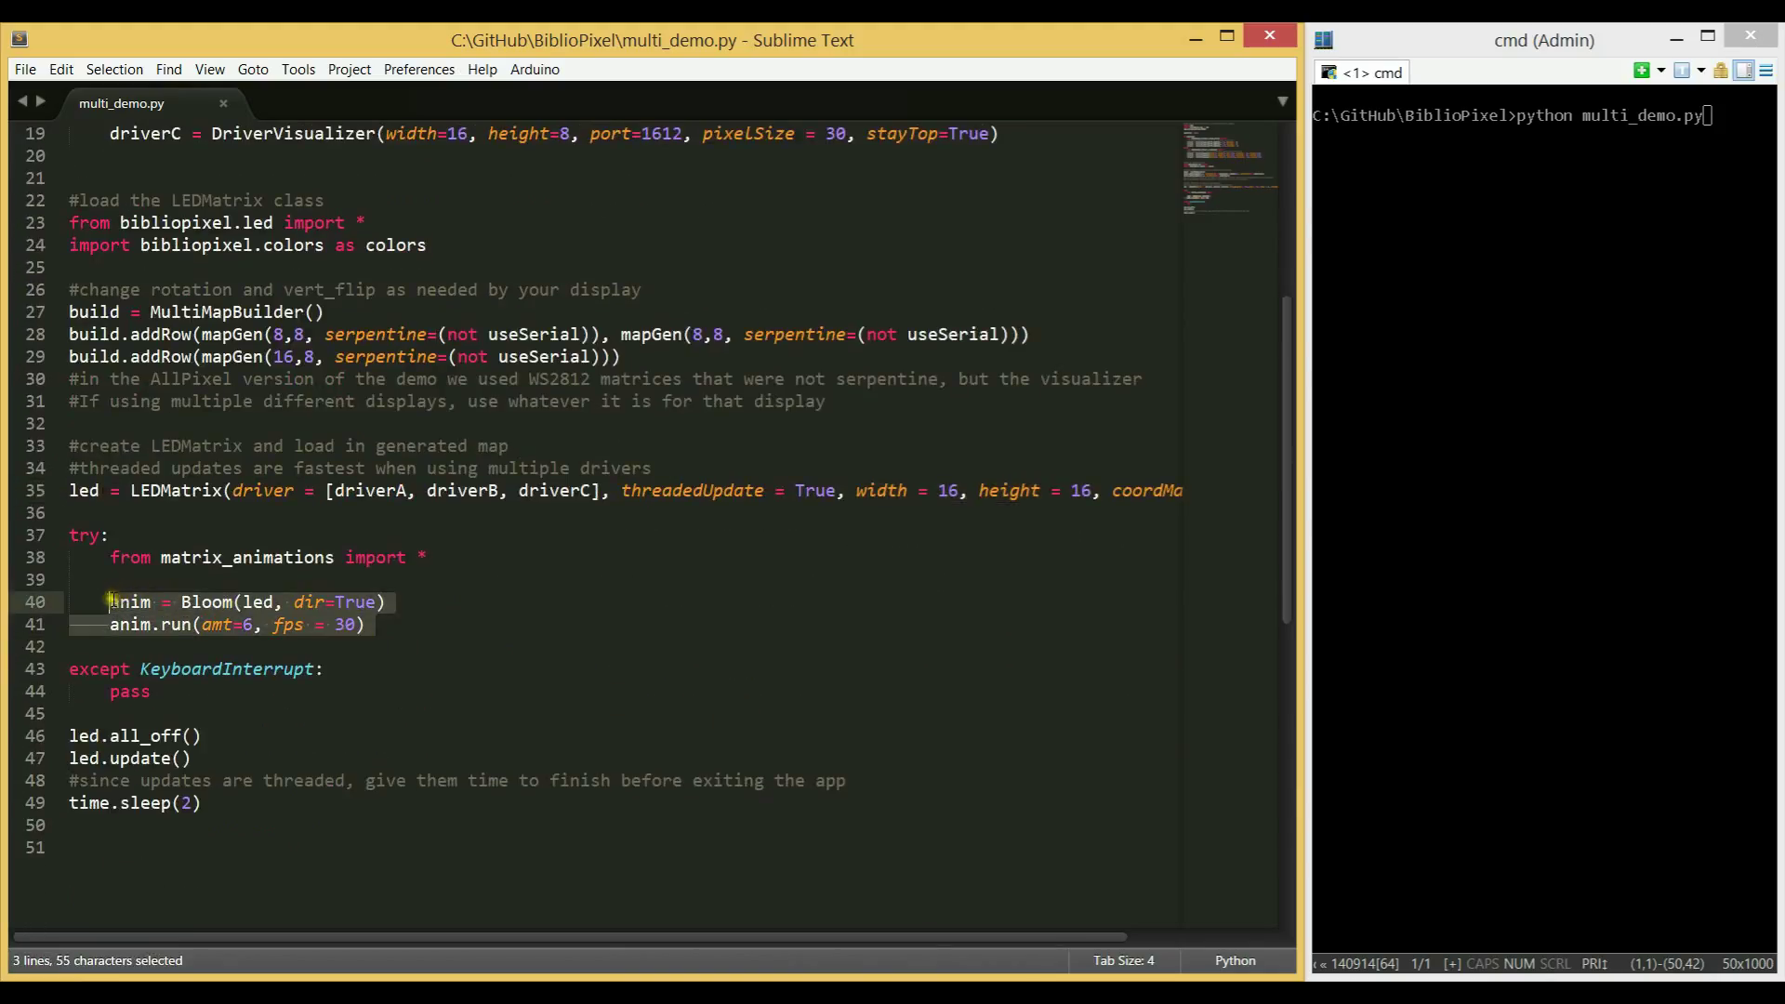
{"action": "mouse_move", "coordinate": [833, 735]}
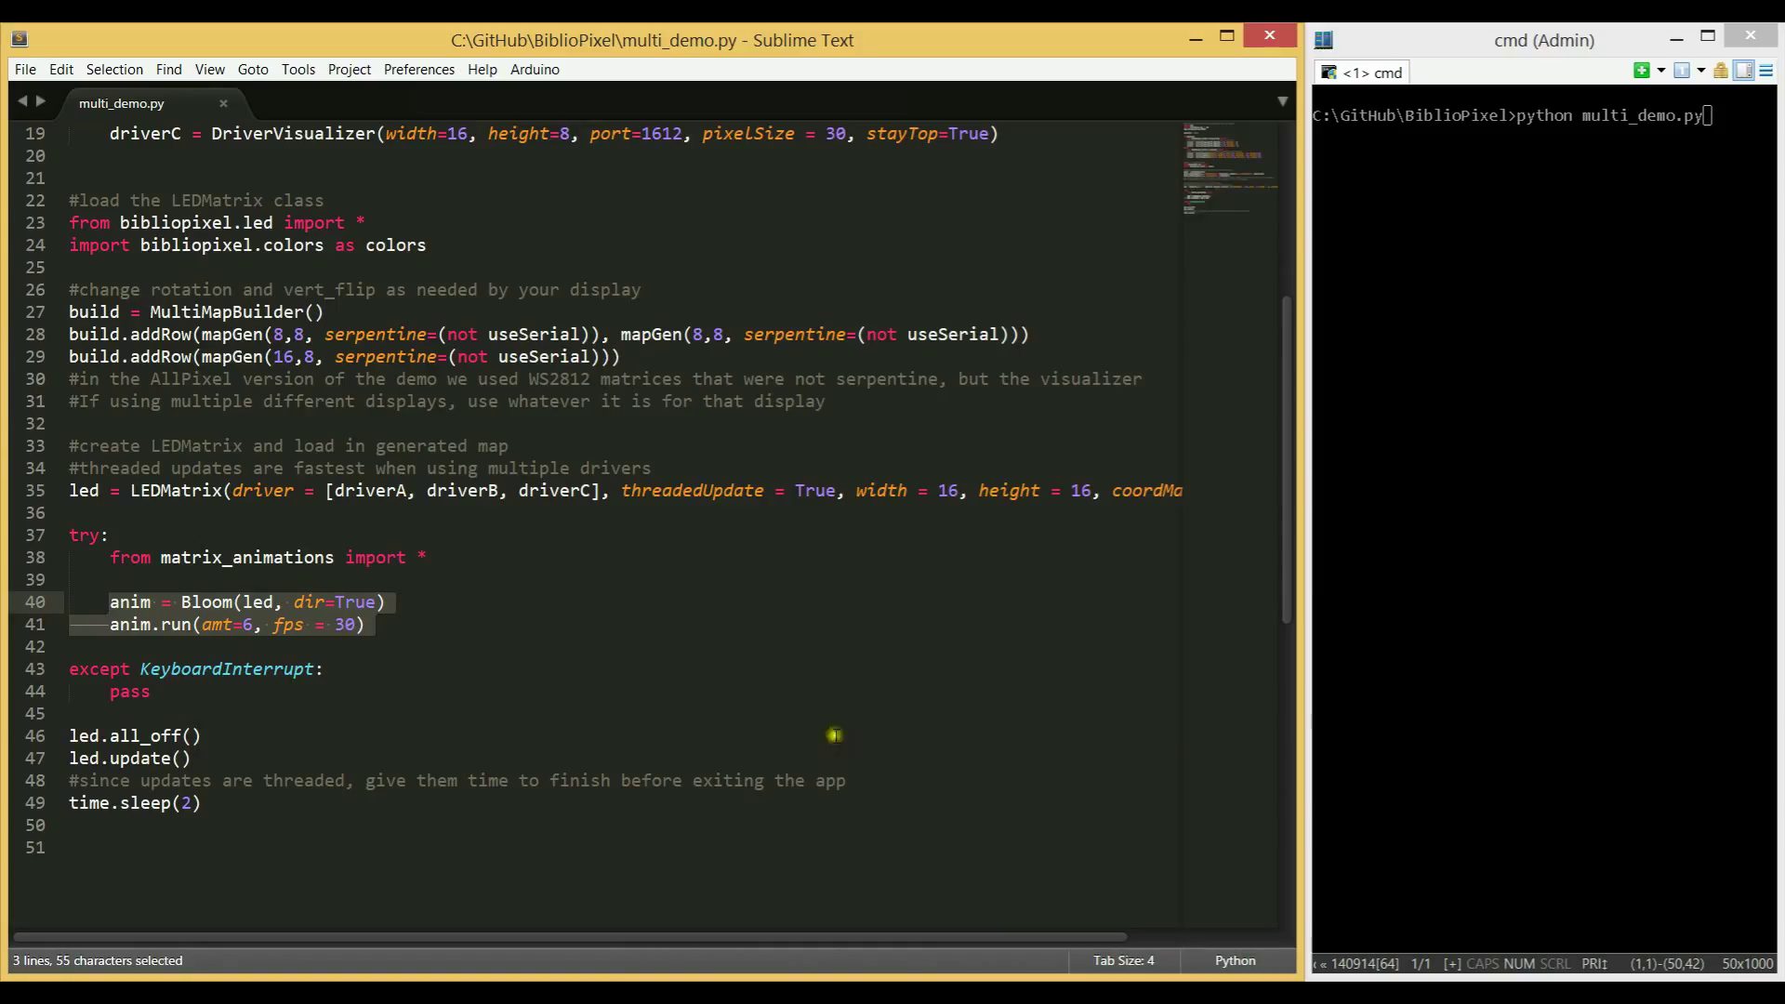